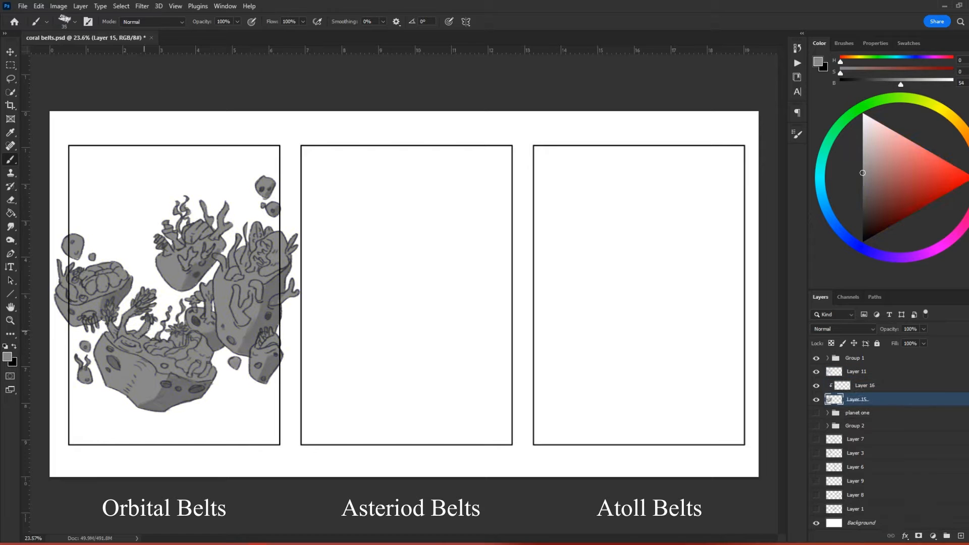
Step: Colour the Orbital Belts panel with an orange planet and stars, then sketch the Asteroid Belts layout
click(856, 384)
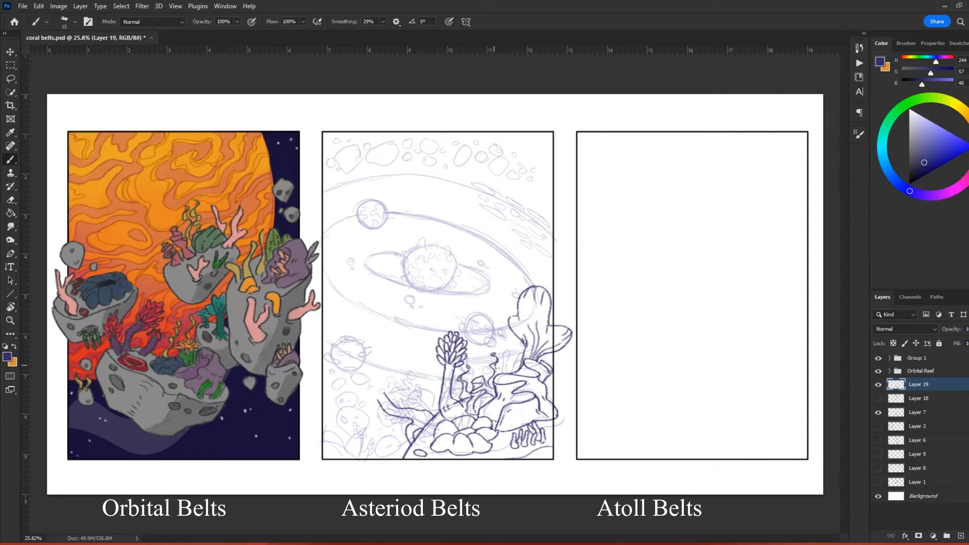
Step: Ink the asteroids, sun and planets, then paint pink and teal onto the corals on clipped layers
drag(346, 384, 384, 445)
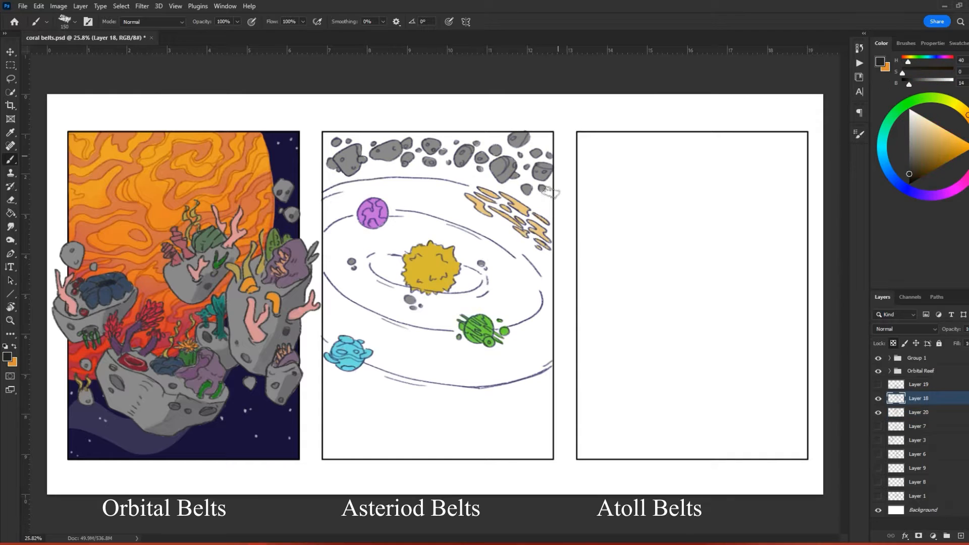
click(918, 411)
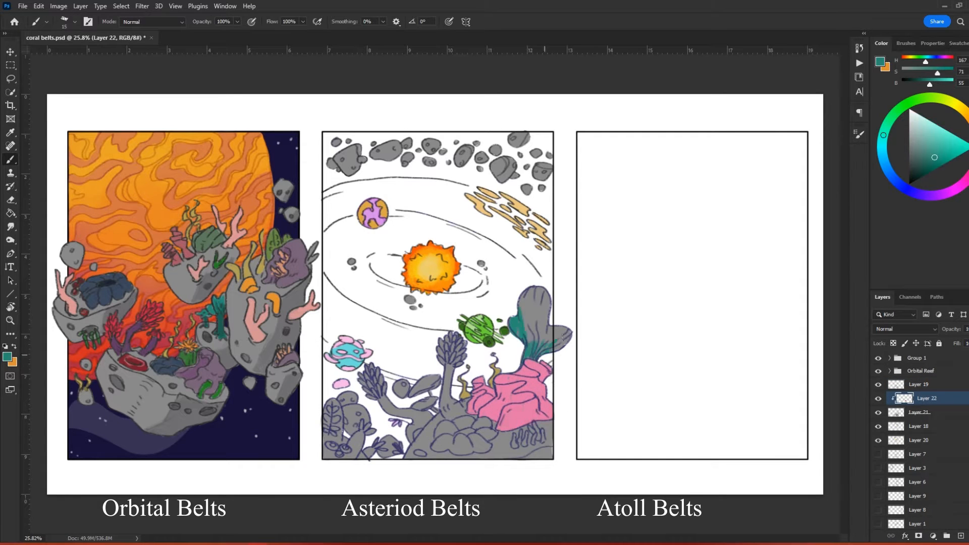
click(918, 412)
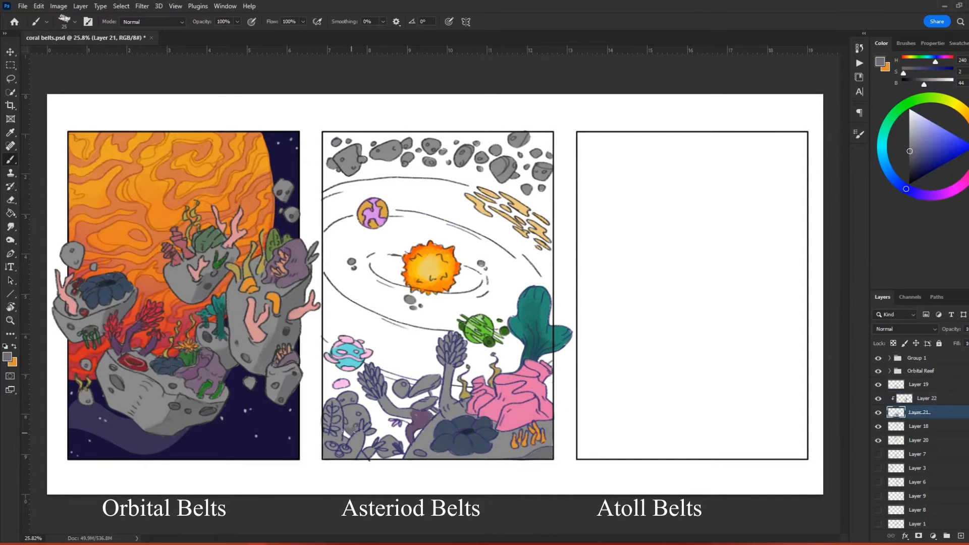
Step: Paint a dark starry sky behind the Asteroid Belts scene and colour coral rocks around the Atoll panel
click(926, 397)
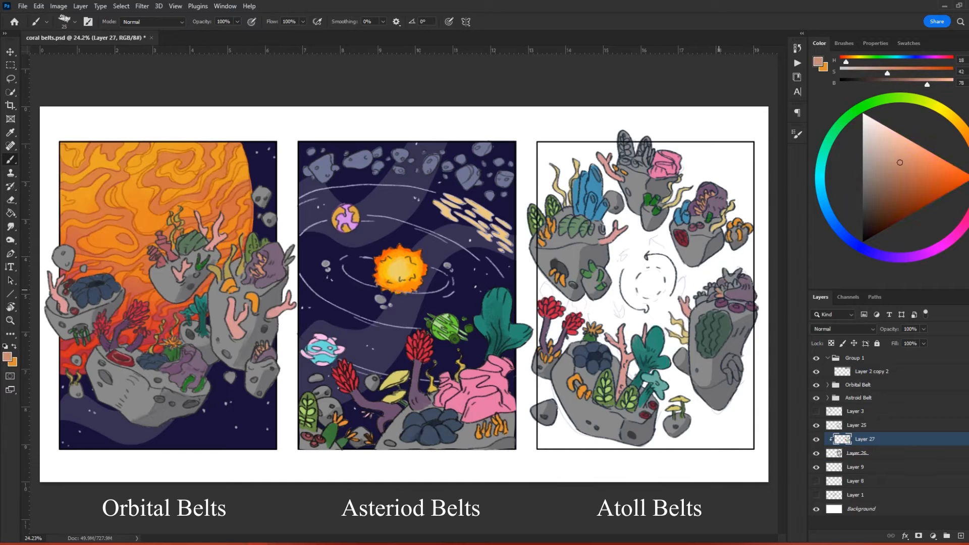
Step: Hide Group 1 and Group 2, show the sketches group and lasso each inked coral drawing
click(856, 425)
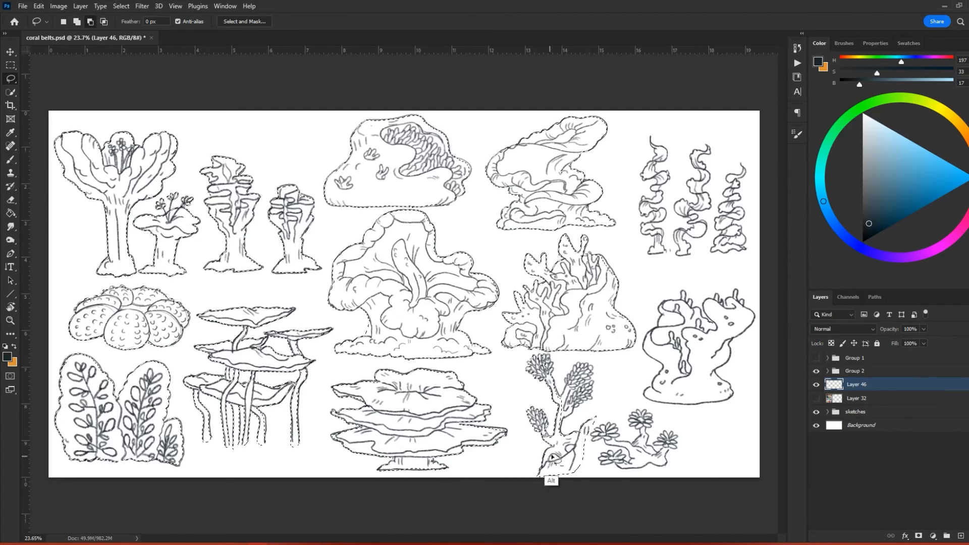
Step: Fill the lassoed coral drawings with a flat grey base on a new layer
key(Alt+Backspace)
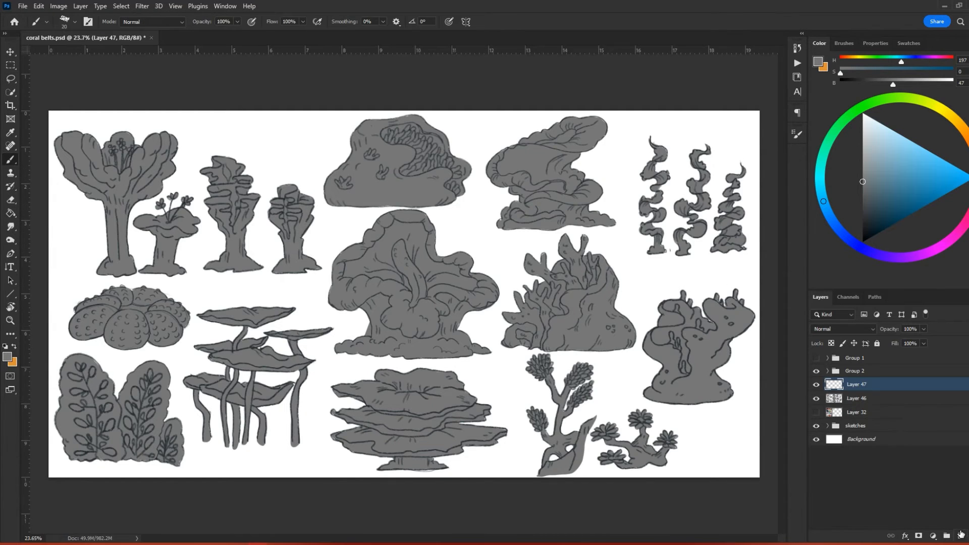
Step: Paint six corals orange, yellow, green, blue, purple-red and red-orange on clipping layers above the grey
click(549, 173)
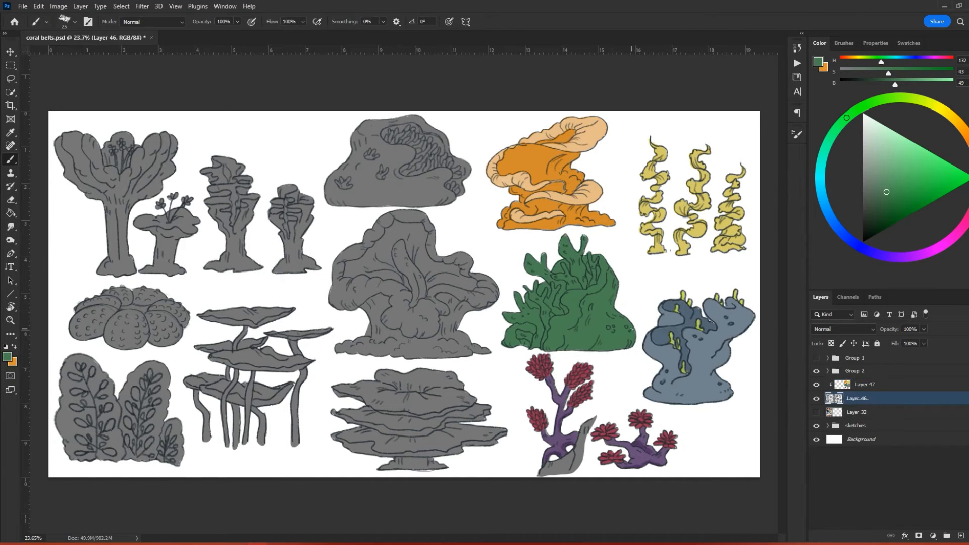
click(865, 383)
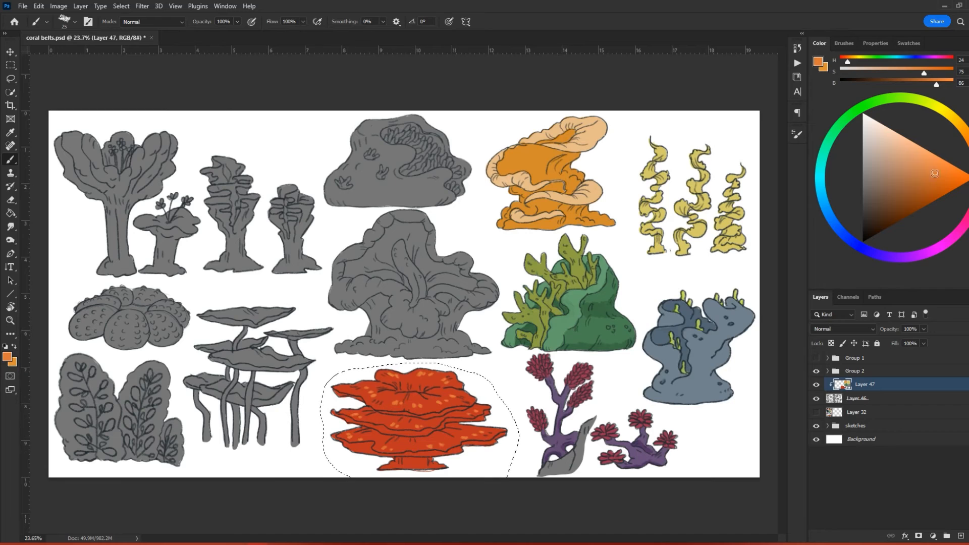
drag(337, 399, 488, 426)
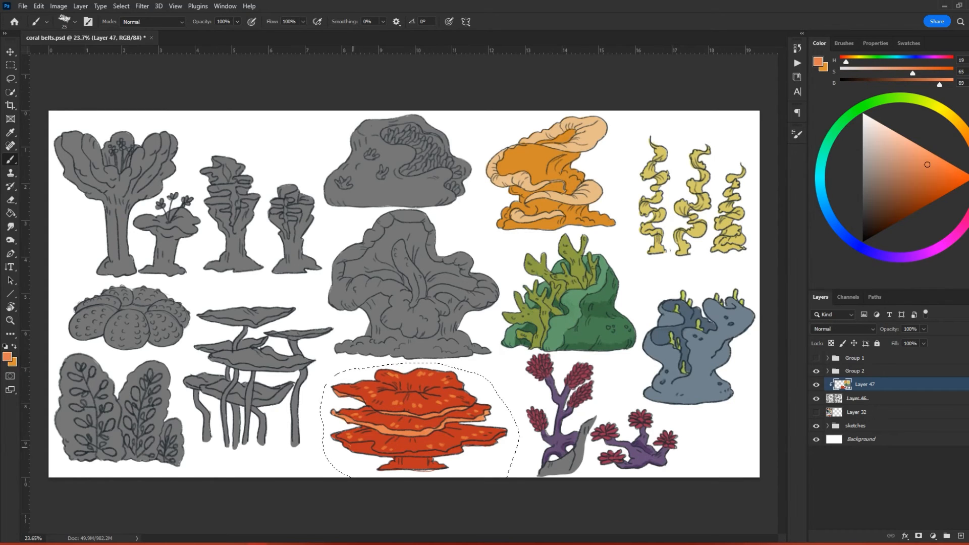